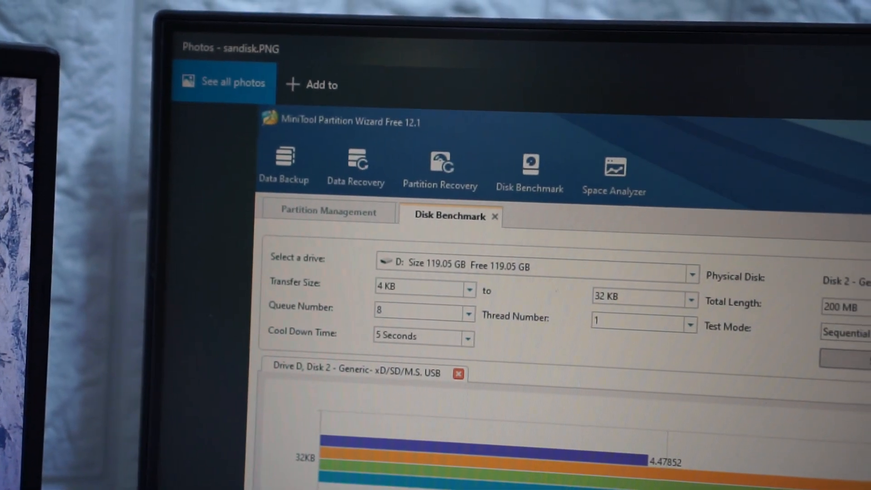
{"action": "scroll", "scroll_direction": "down", "scroll_amount": 3}
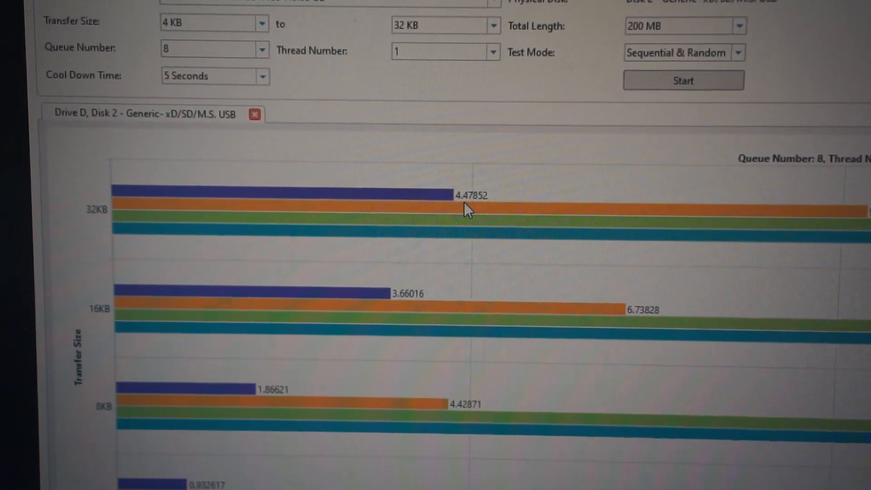
{"action": "scroll", "scroll_direction": "down", "scroll_amount": 3}
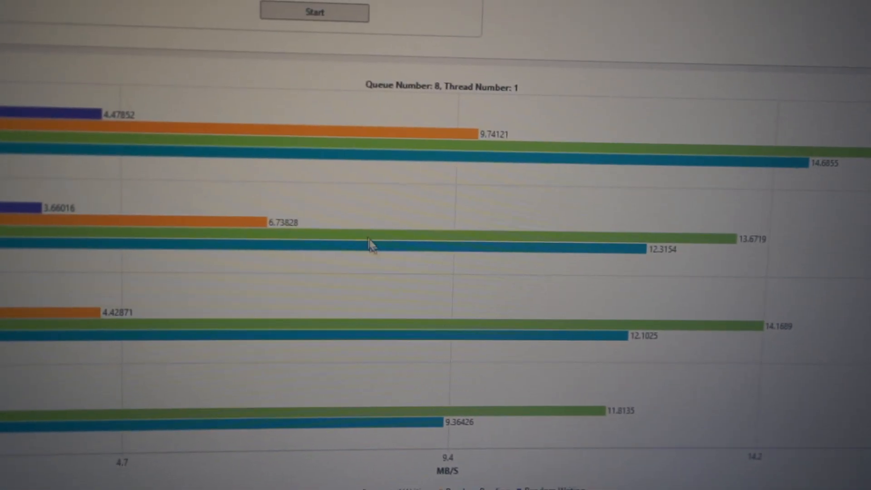